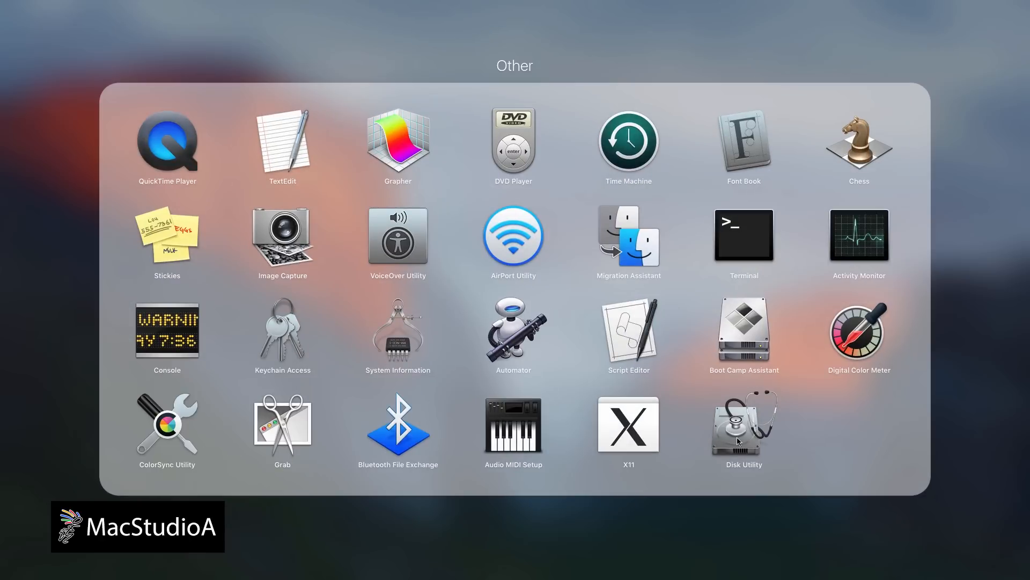
Browse Disk Utility's File menu toward New Image > Image from Folder
{"action": "left_click", "coordinate": [172, 11]}
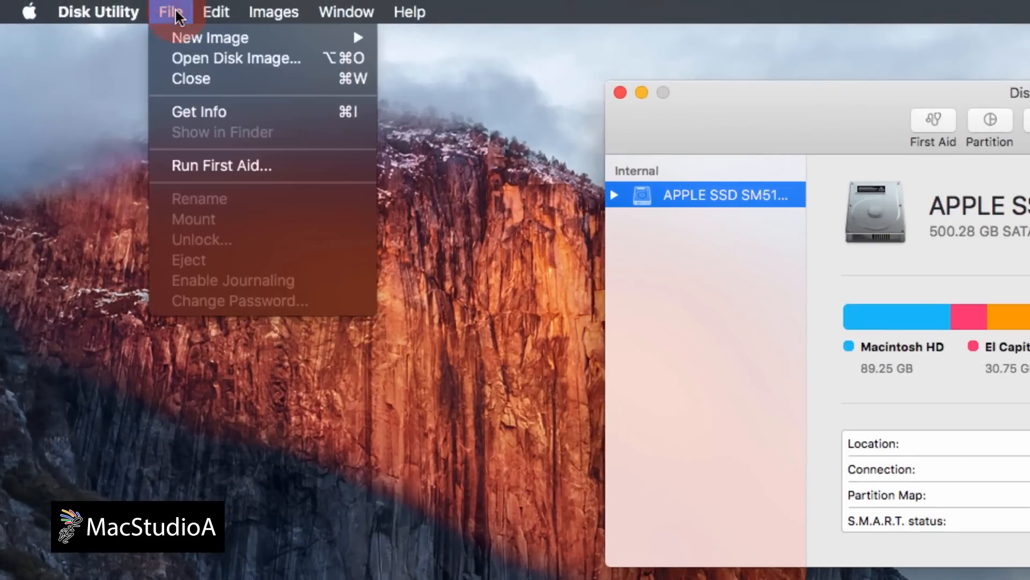
{"action": "mouse_move", "coordinate": [210, 37]}
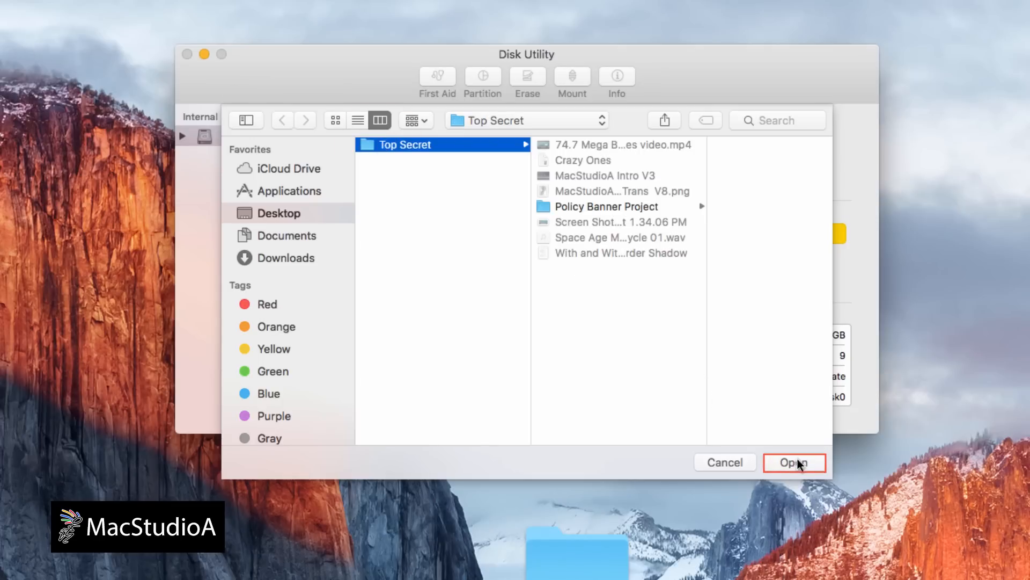
Use Top Secret as the source, name the image Black Book and save it to the Desktop
{"action": "left_click", "coordinate": [794, 461]}
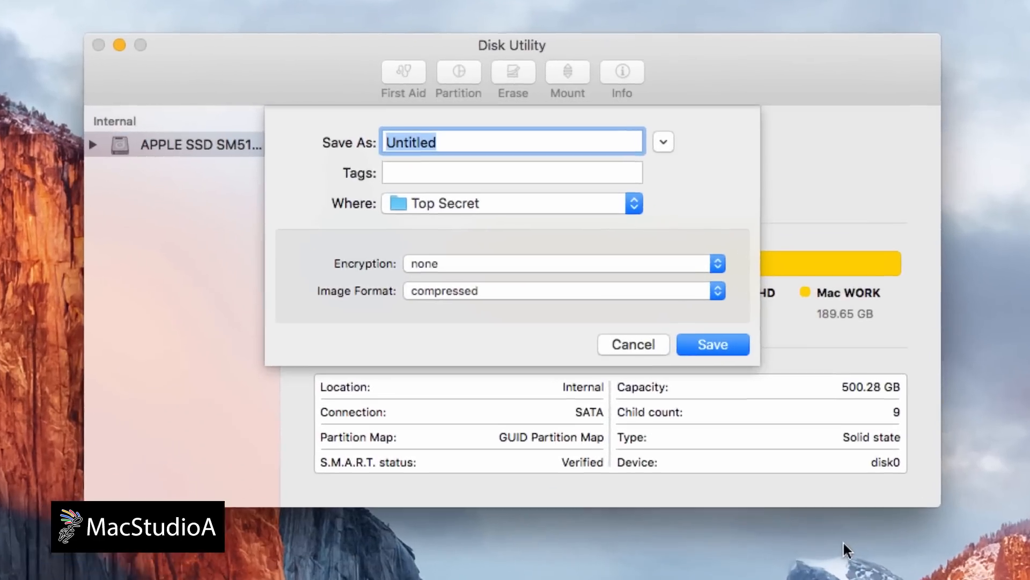
{"action": "type", "text": "Black Book"}
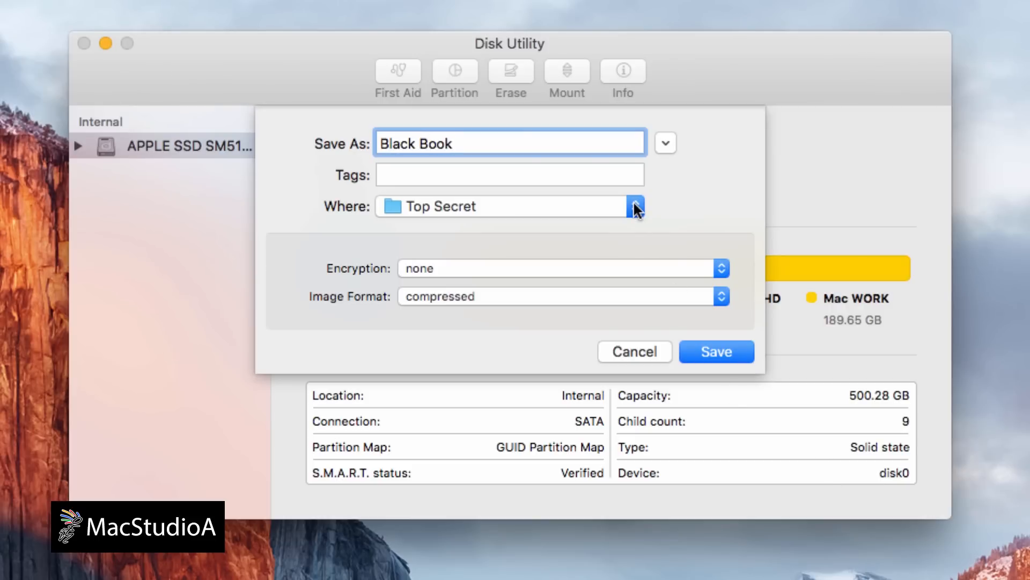
{"action": "left_click", "coordinate": [634, 206]}
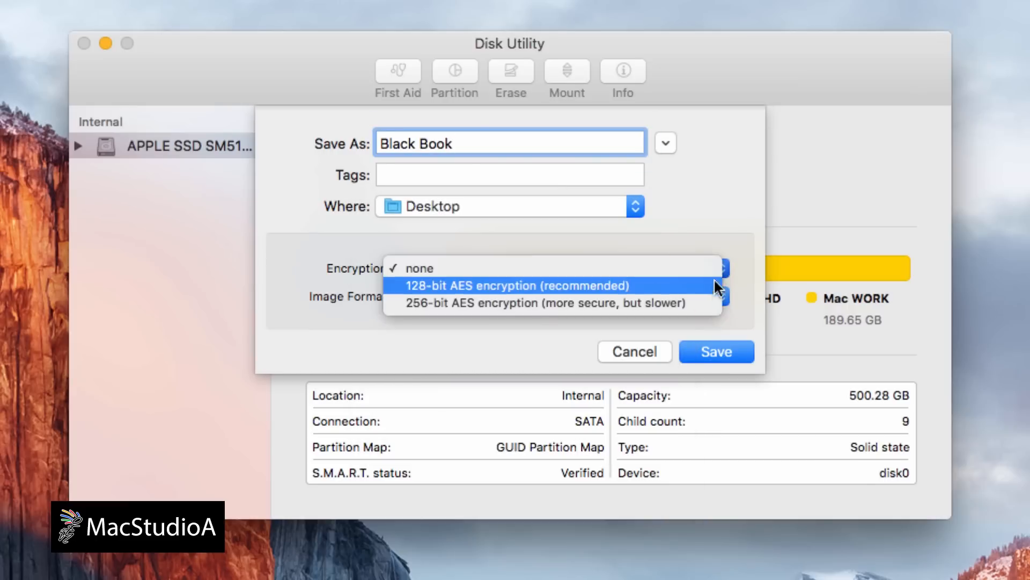
{"action": "mouse_move", "coordinate": [716, 288]}
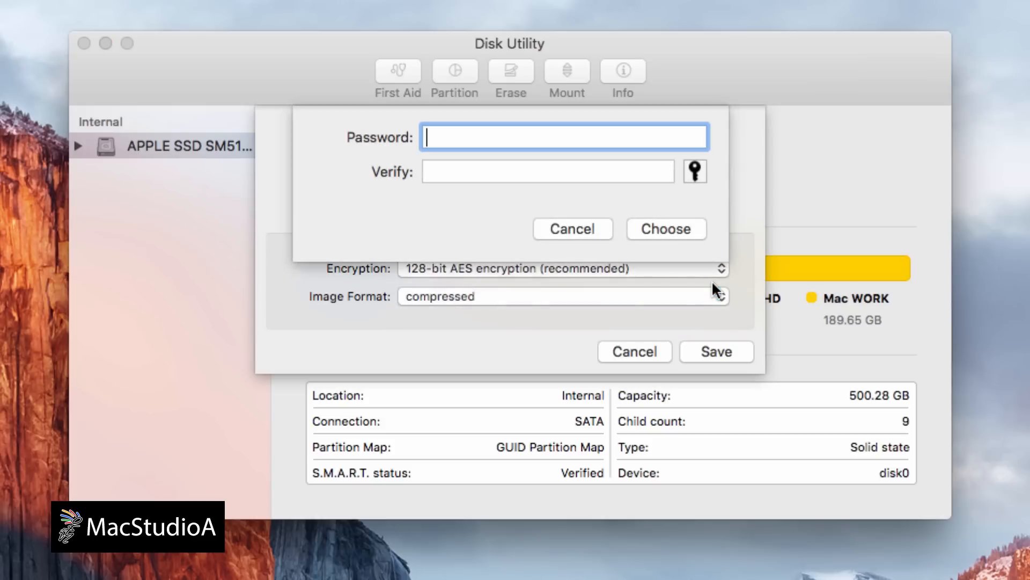
Set a password for the 128-bit AES encrypted image, using the password assistant, and confirm it
{"action": "left_click", "coordinate": [695, 171]}
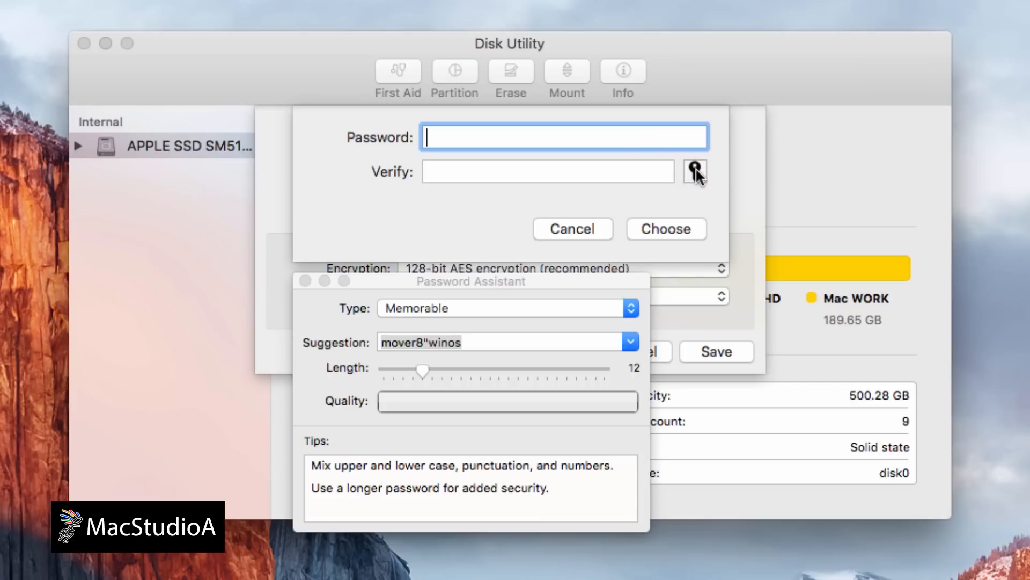
{"action": "left_click", "coordinate": [506, 308]}
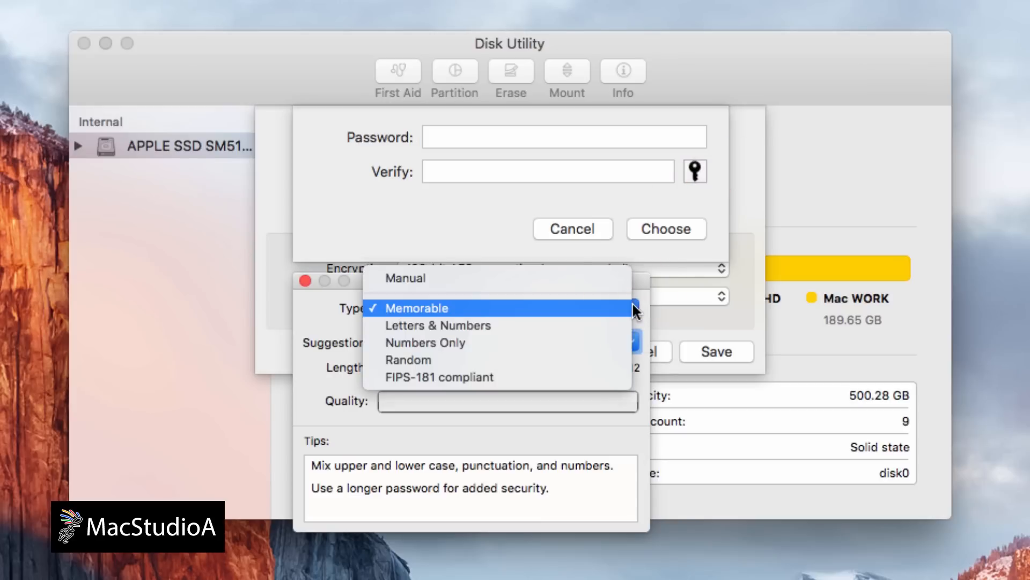
{"action": "left_click", "coordinate": [418, 308]}
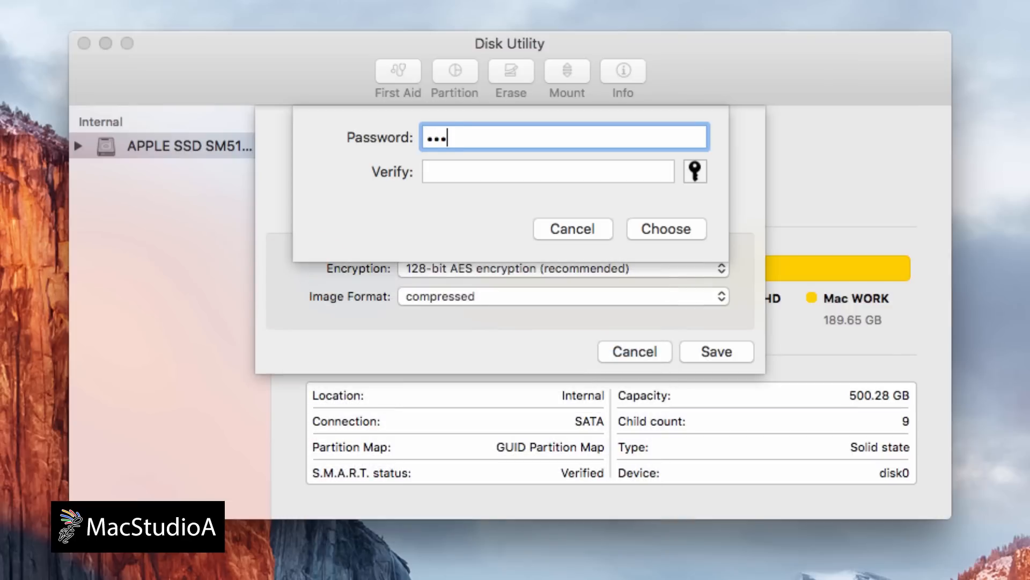
{"action": "type", "text": "••••"}
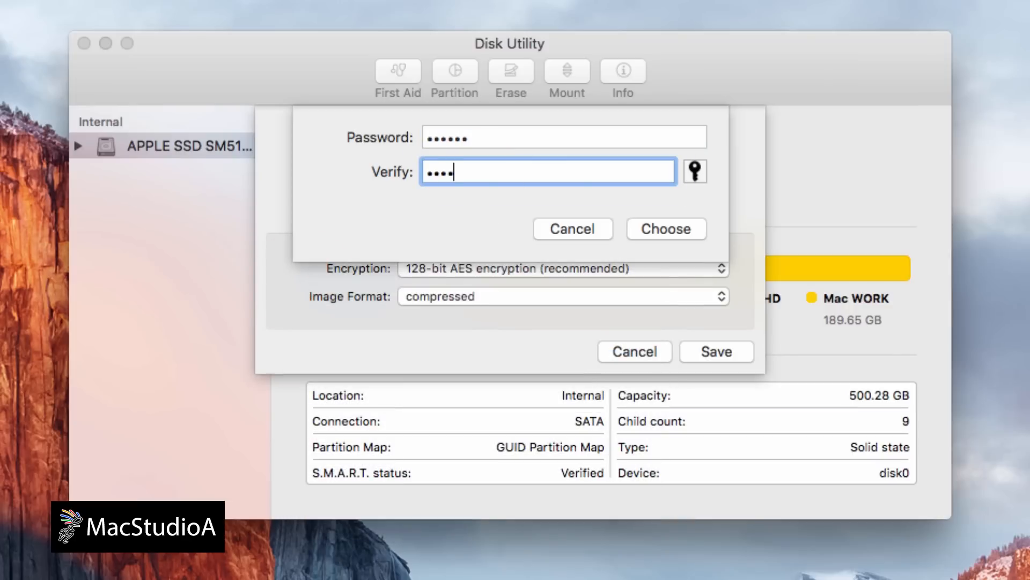
{"action": "left_click", "coordinate": [665, 228]}
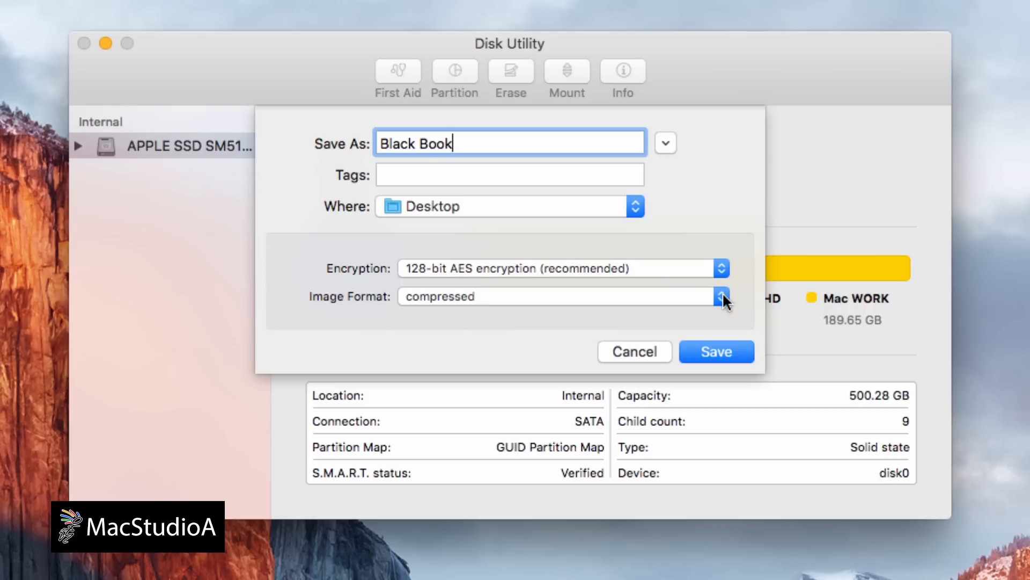
Set the image format to read/write
{"action": "left_click", "coordinate": [721, 296]}
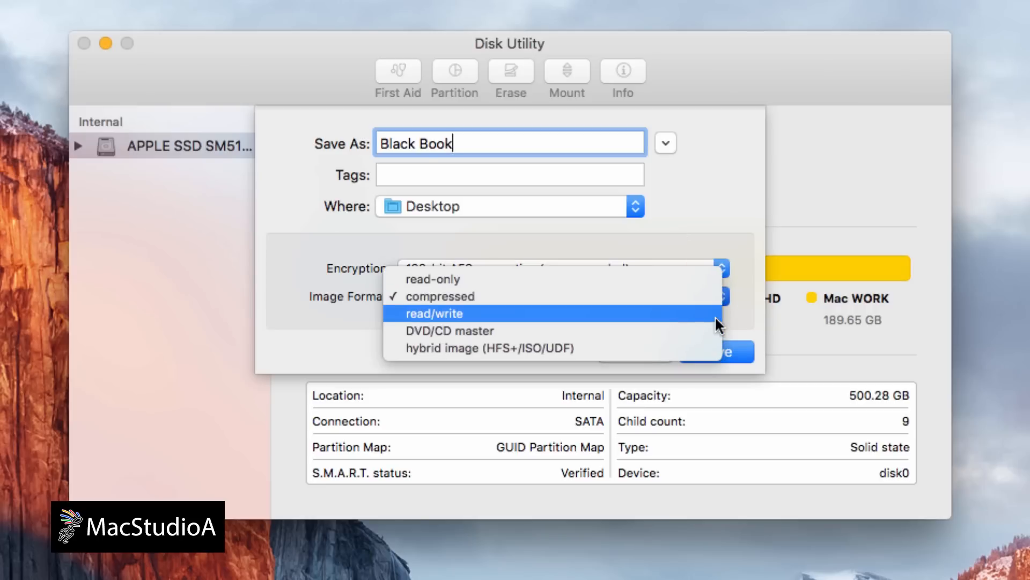
{"action": "left_click", "coordinate": [435, 313]}
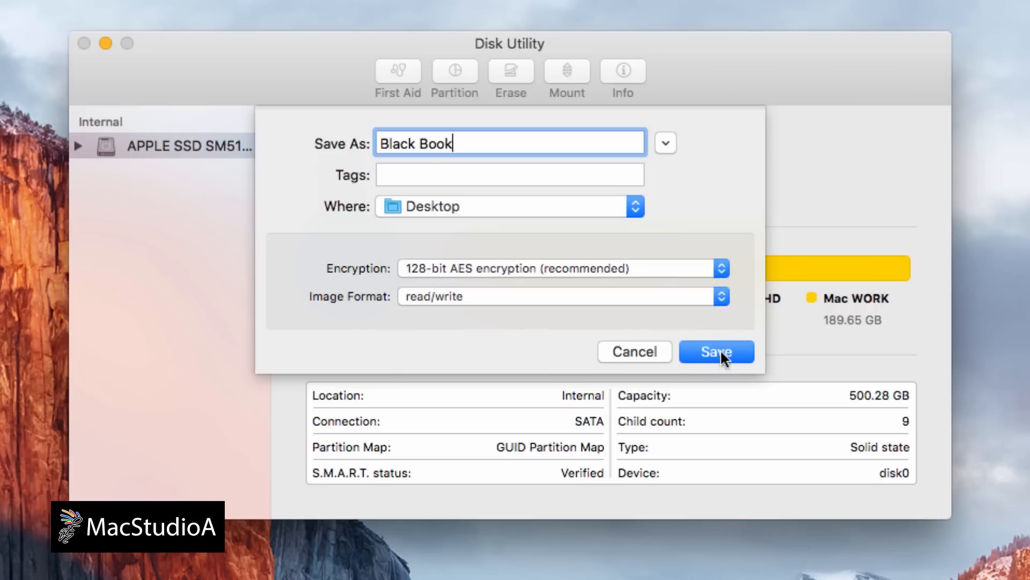
Save the image so Black Book.dmg is created, then dismiss the 'Operation successful' message
{"action": "left_click", "coordinate": [716, 352]}
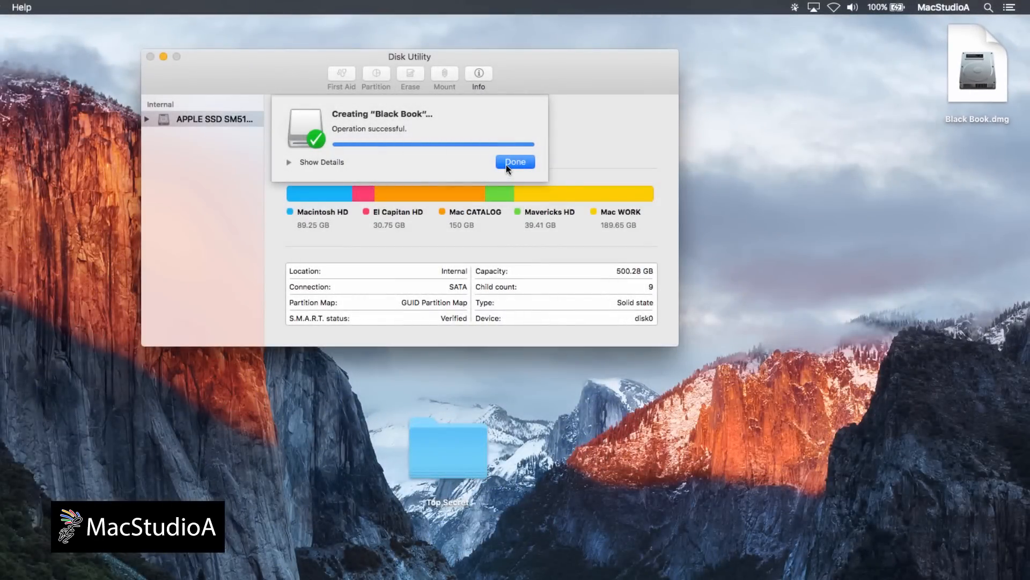
{"action": "left_click", "coordinate": [515, 162]}
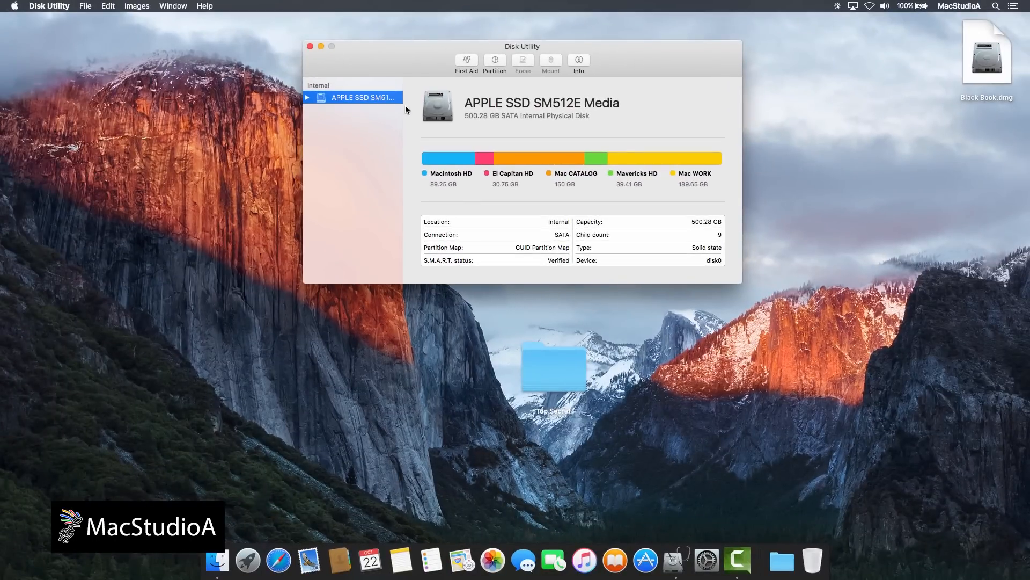
{"action": "mouse_move", "coordinate": [547, 367]}
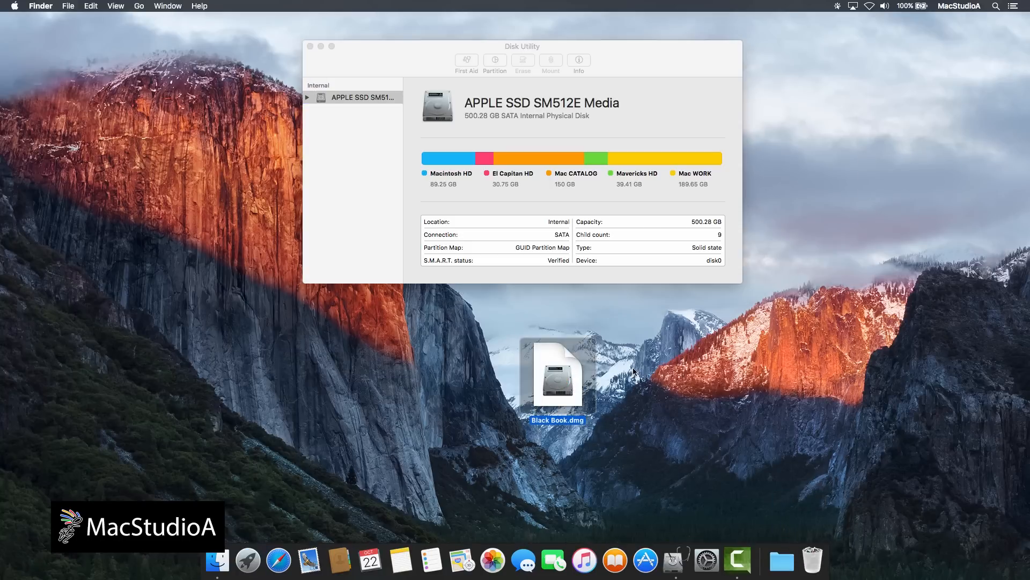
{"action": "mouse_move", "coordinate": [566, 400]}
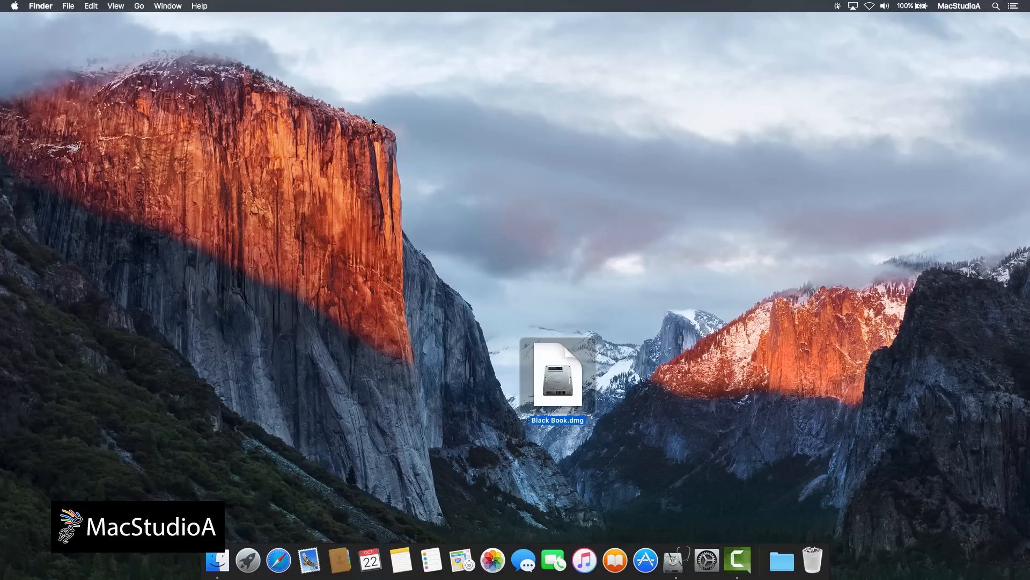
Unlock Black Book.dmg with its password, view the Top Secret volume and close its window
{"action": "double_click", "coordinate": [557, 378]}
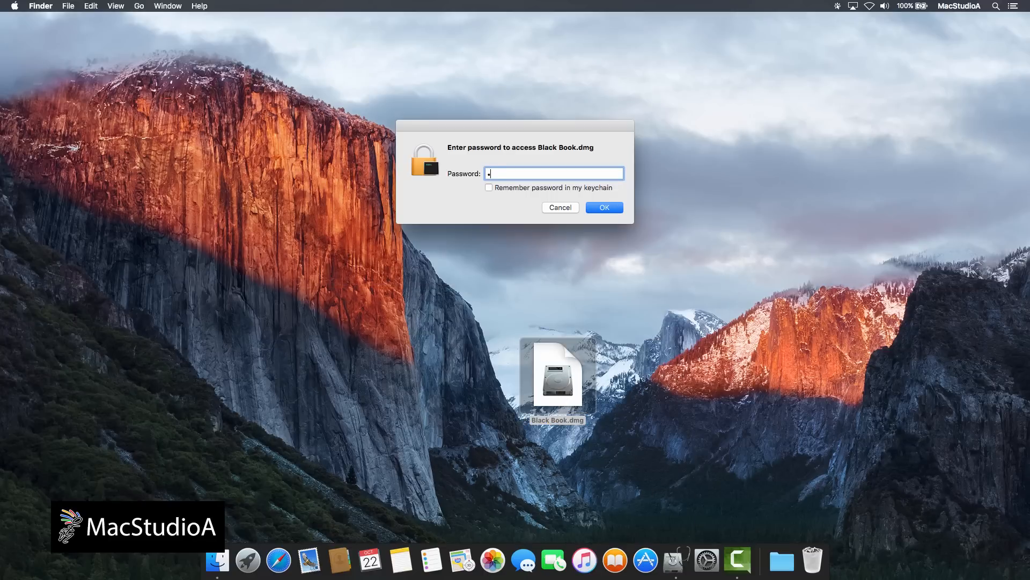
{"action": "left_click", "coordinate": [603, 207]}
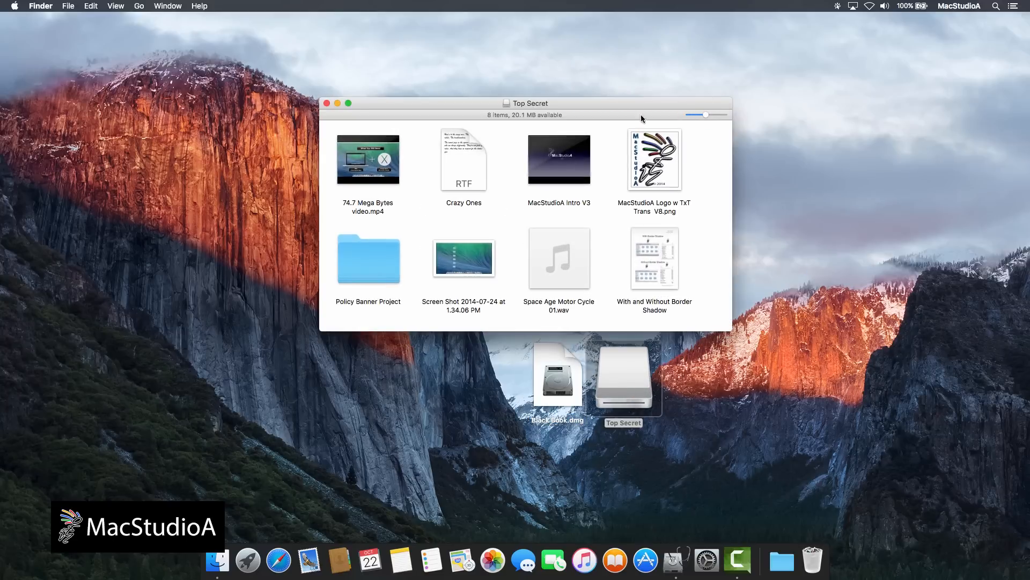
{"action": "left_click", "coordinate": [326, 103]}
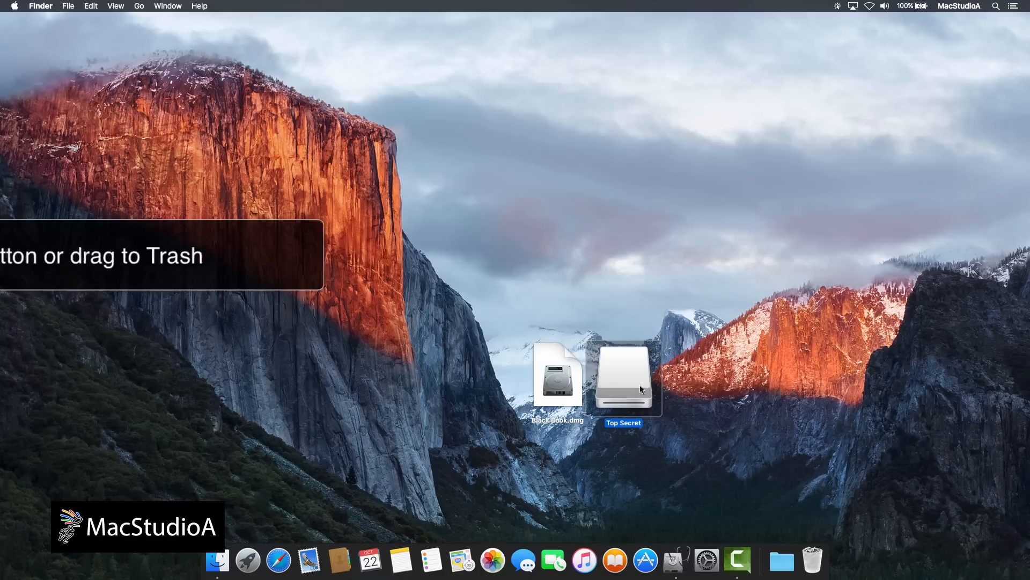
Eject the mounted Top Secret volume and bring up options for Black Book on the desktop
{"action": "right_click", "coordinate": [622, 378]}
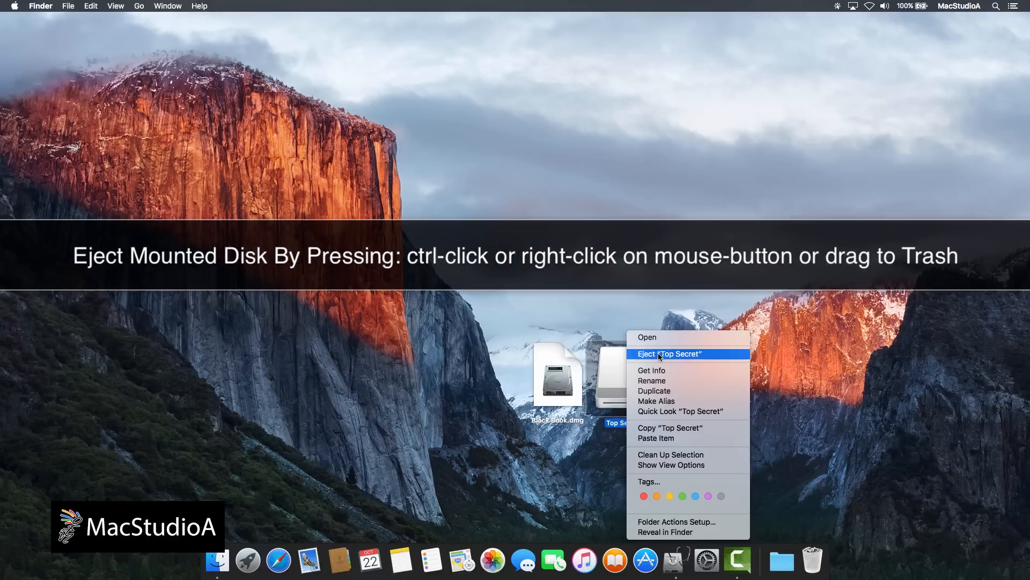
{"action": "left_click", "coordinate": [669, 354]}
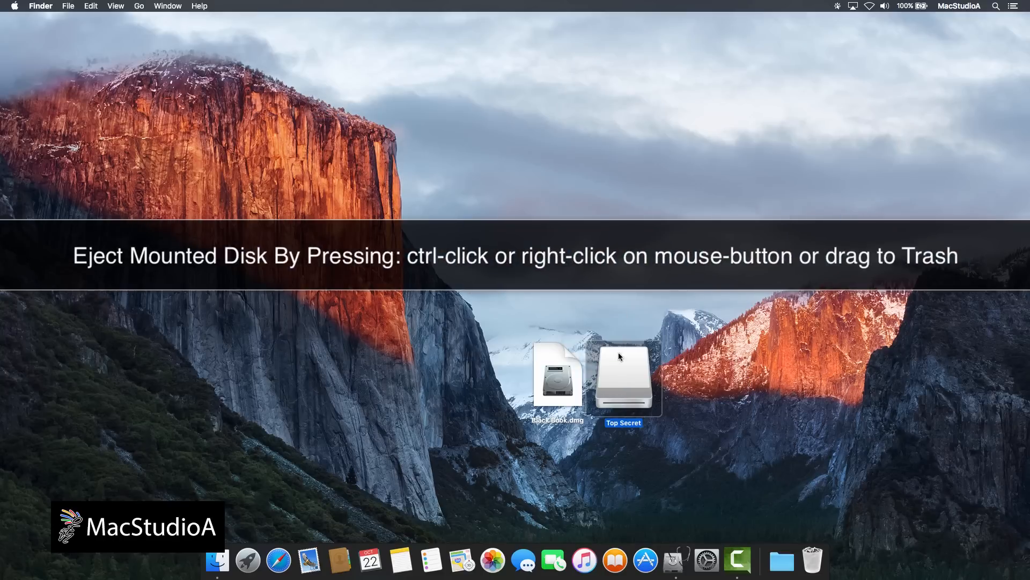
{"action": "right_click", "coordinate": [623, 378]}
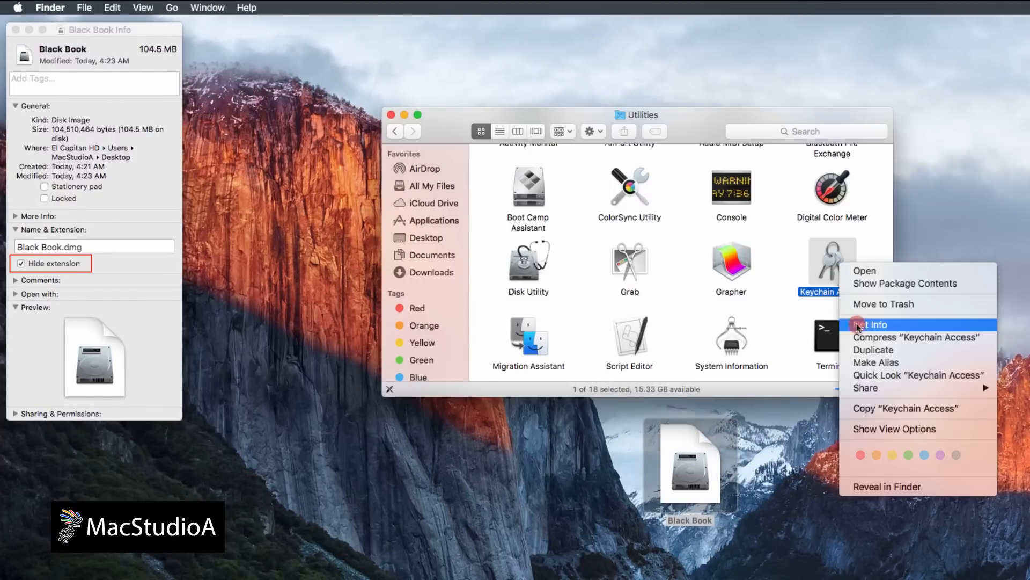
Get Info on Keychain Access for its keys icon and close the Utilities and Top Secret windows
{"action": "left_click", "coordinate": [874, 324]}
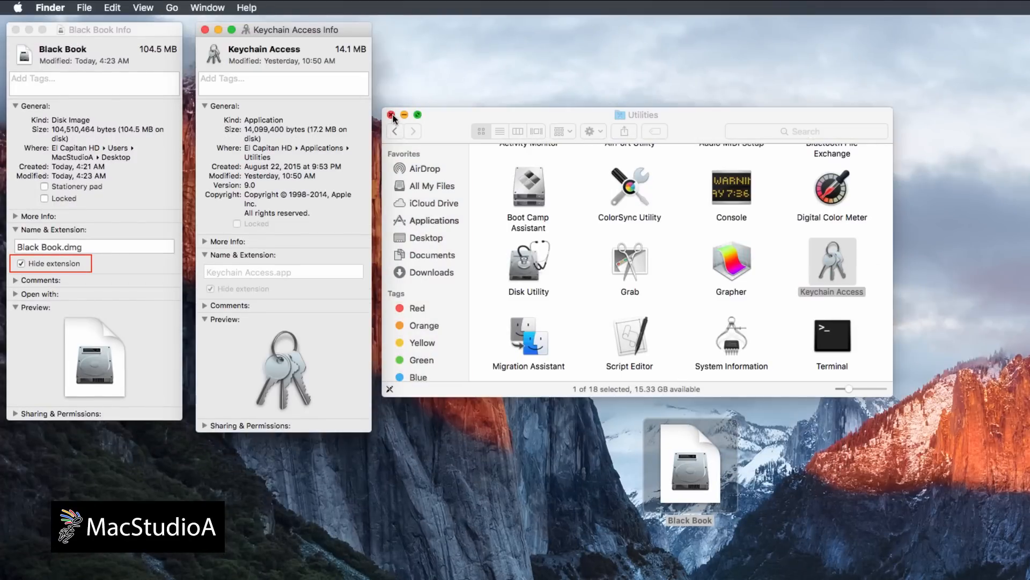
{"action": "left_click", "coordinate": [393, 114]}
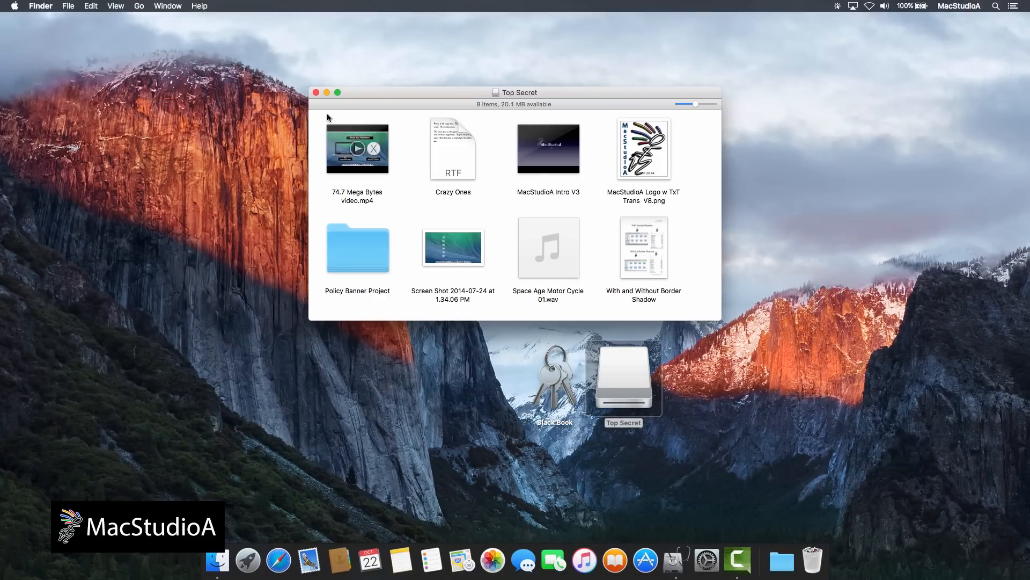
{"action": "left_click", "coordinate": [315, 92]}
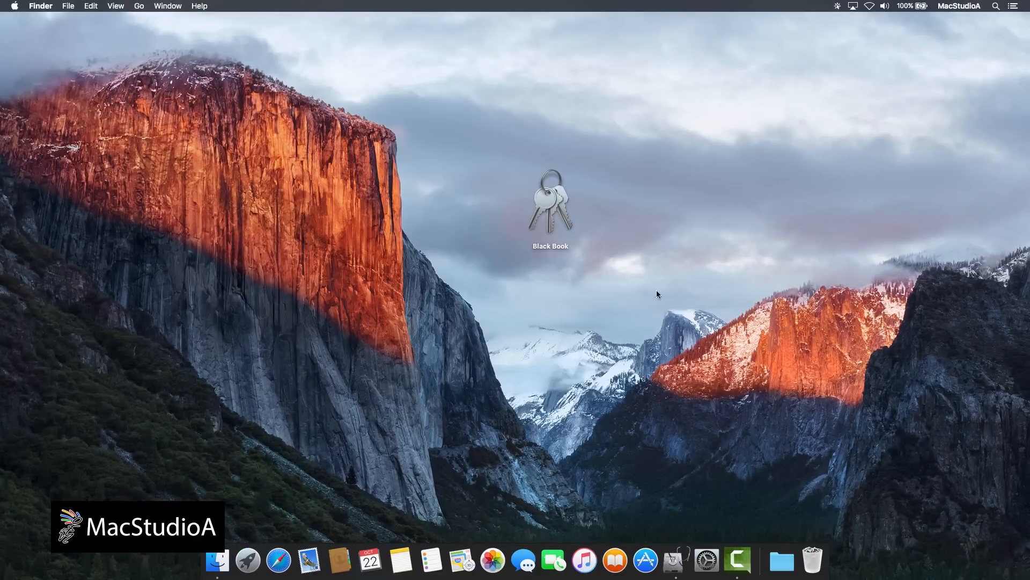